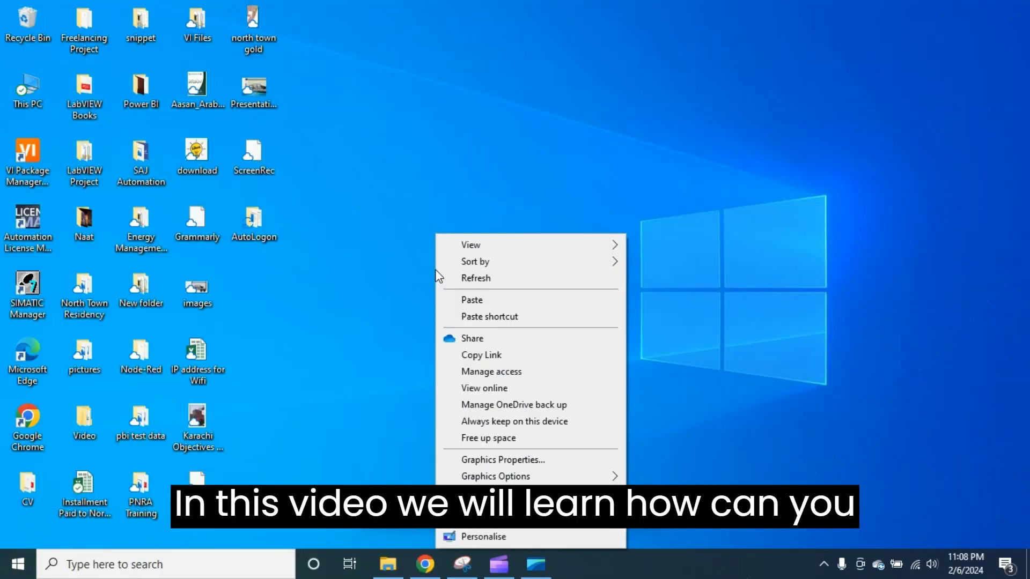
Launch File Explorer from the taskbar and show This PC's drives.
click(464, 283)
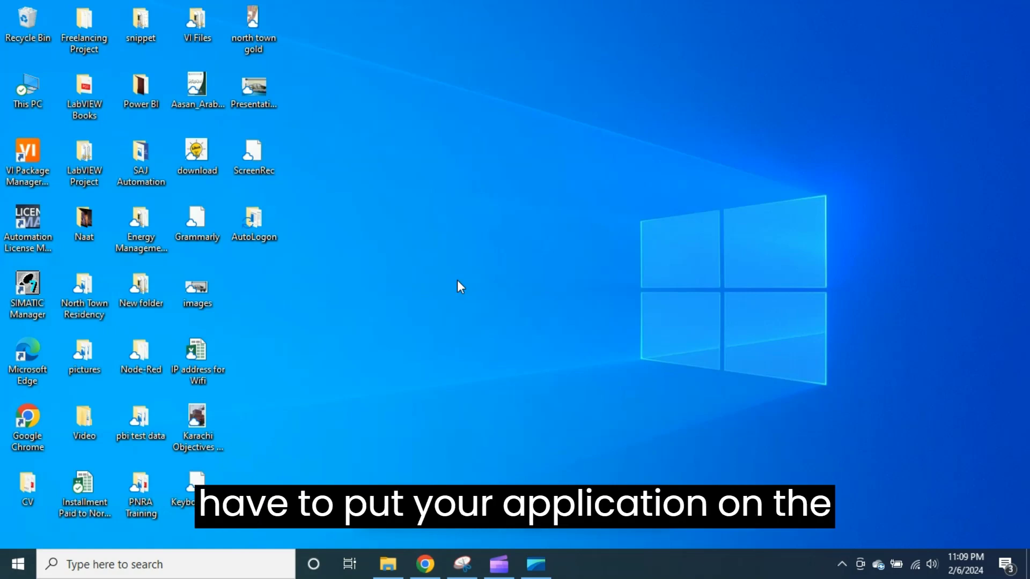
mouse_move(358, 355)
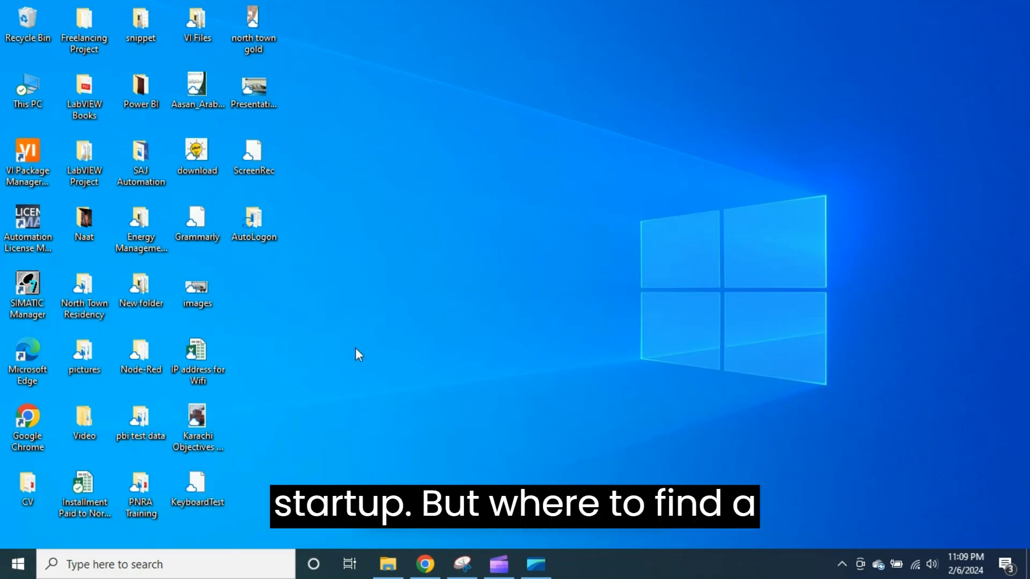
mouse_move(172, 496)
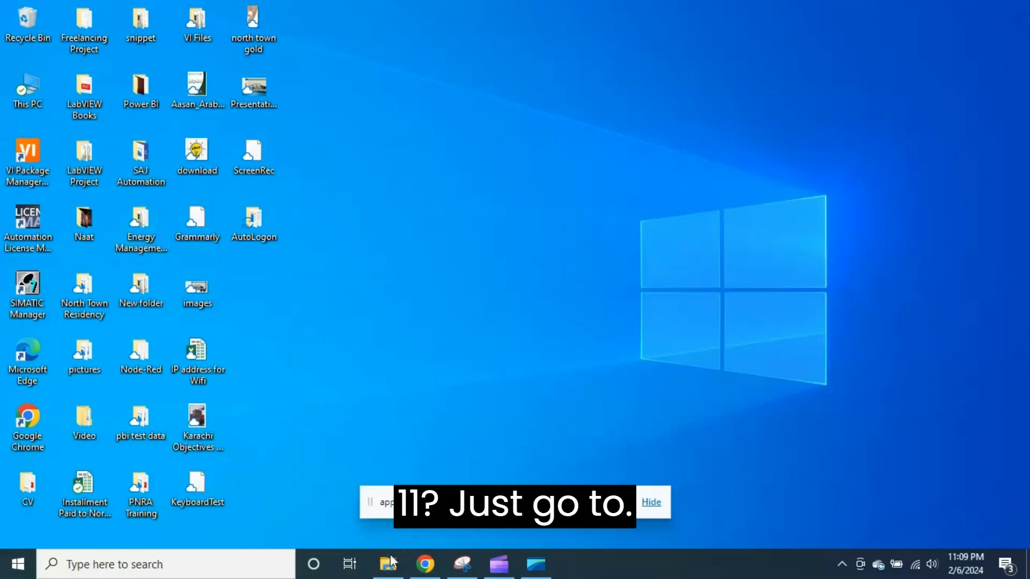
click(387, 563)
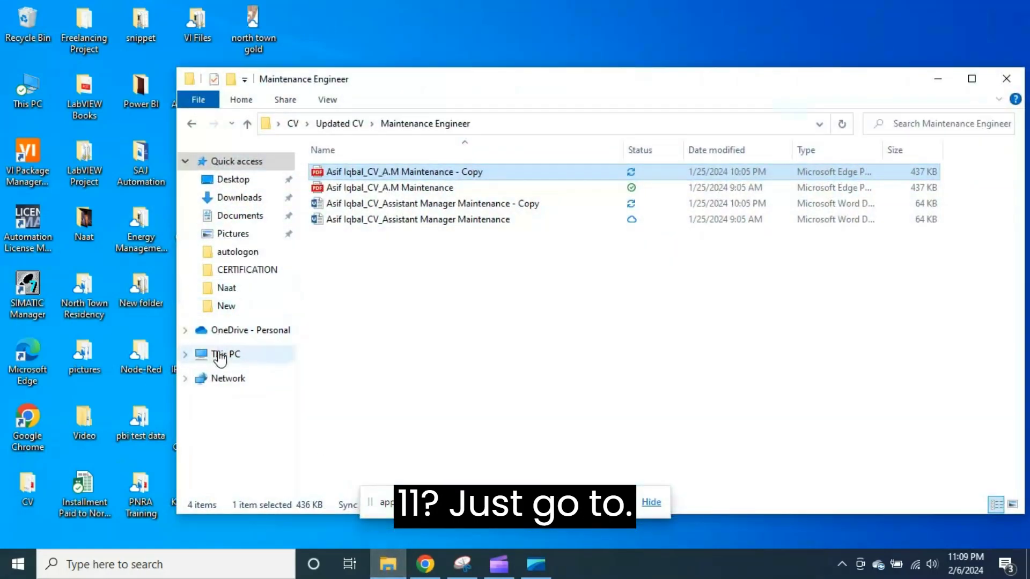
click(225, 354)
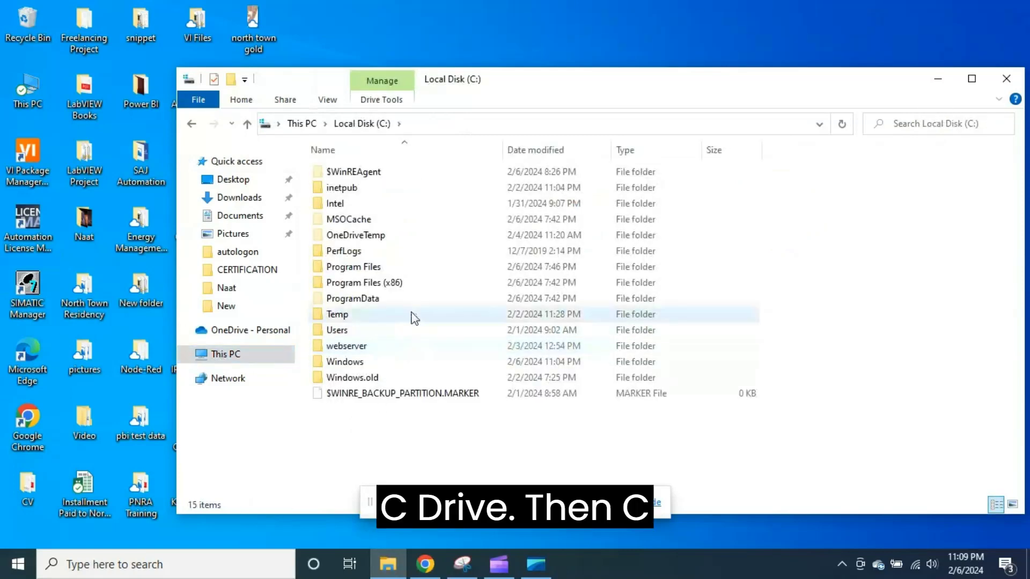
mouse_move(402, 361)
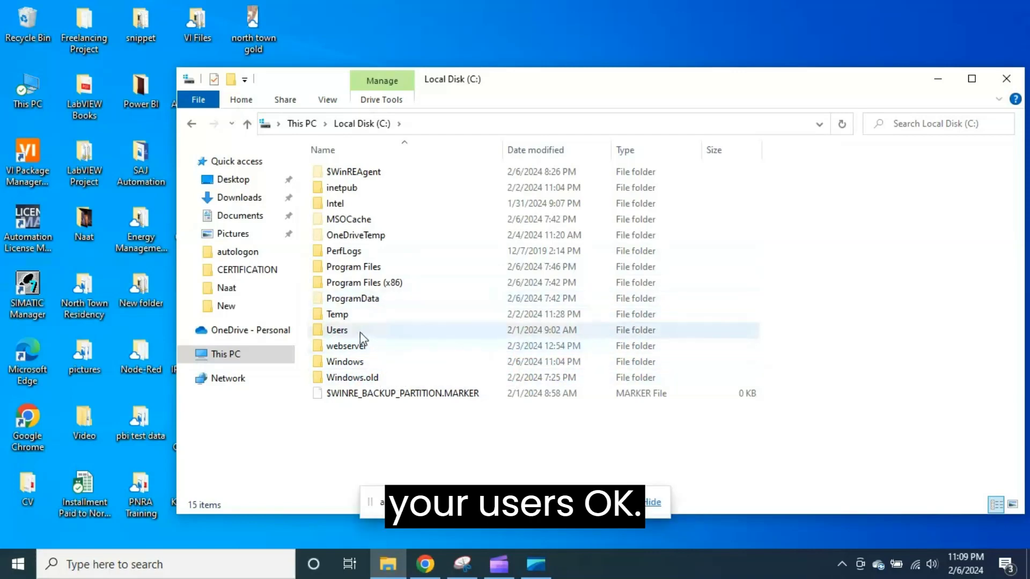
Navigate from Local Disk (C:) into Users and then the signed-in user's profile folder.
double_click(336, 329)
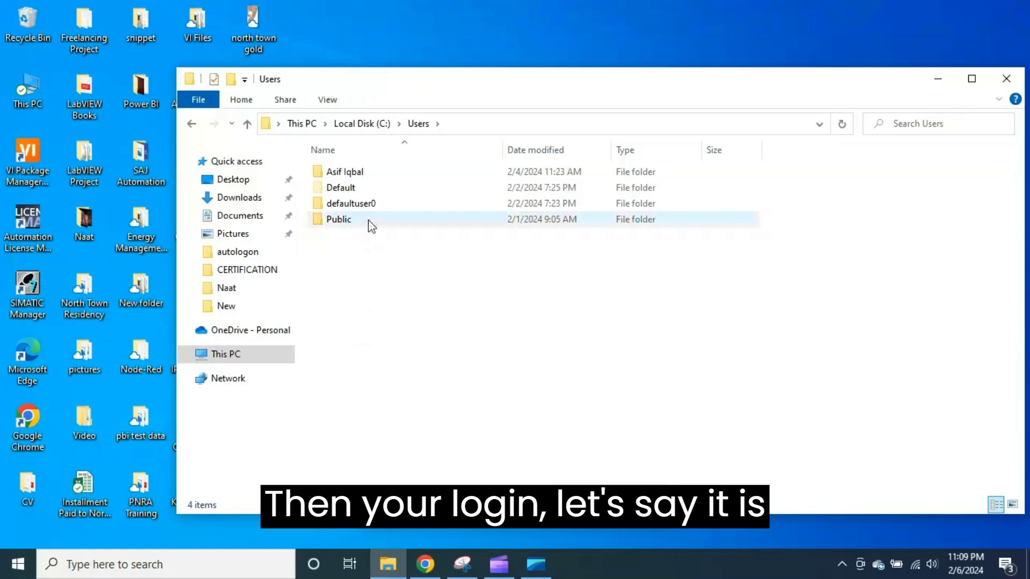
click(345, 171)
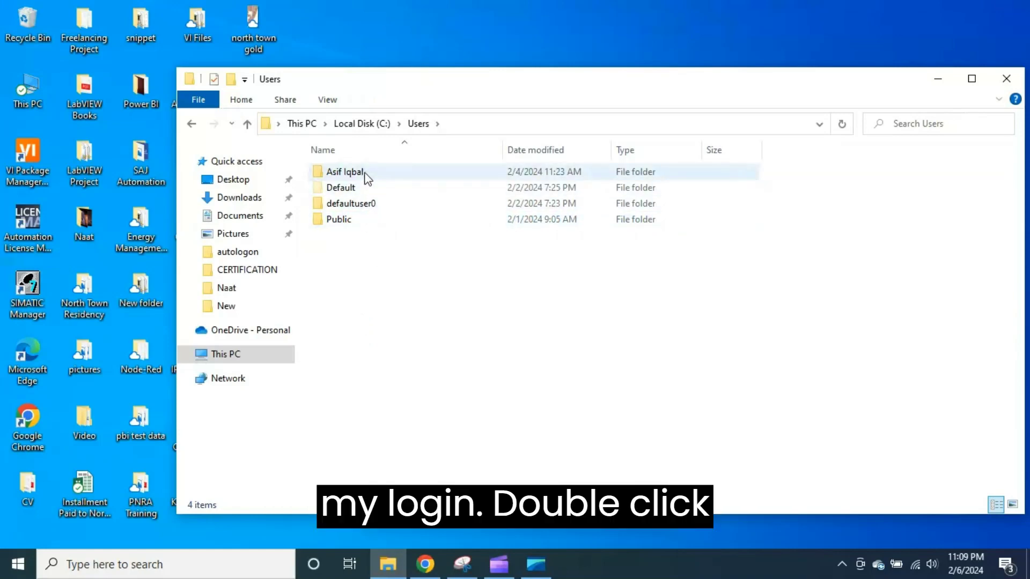
double_click(345, 172)
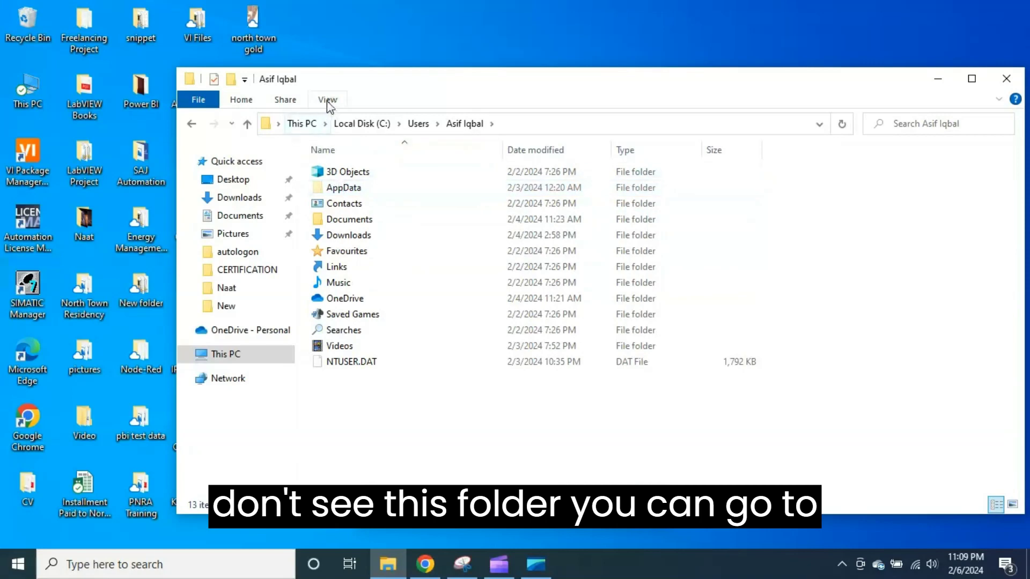
click(327, 99)
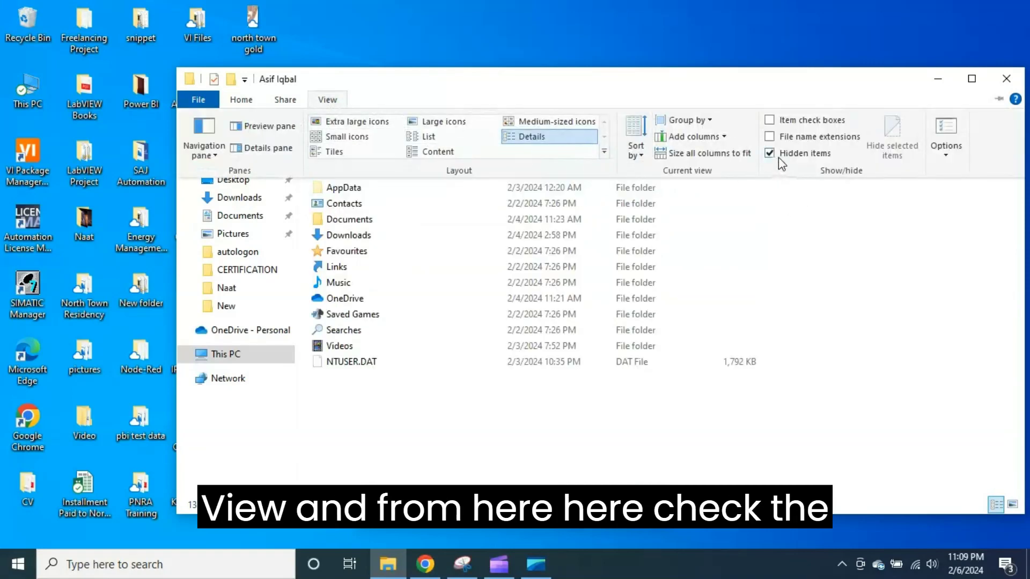
mouse_move(781, 161)
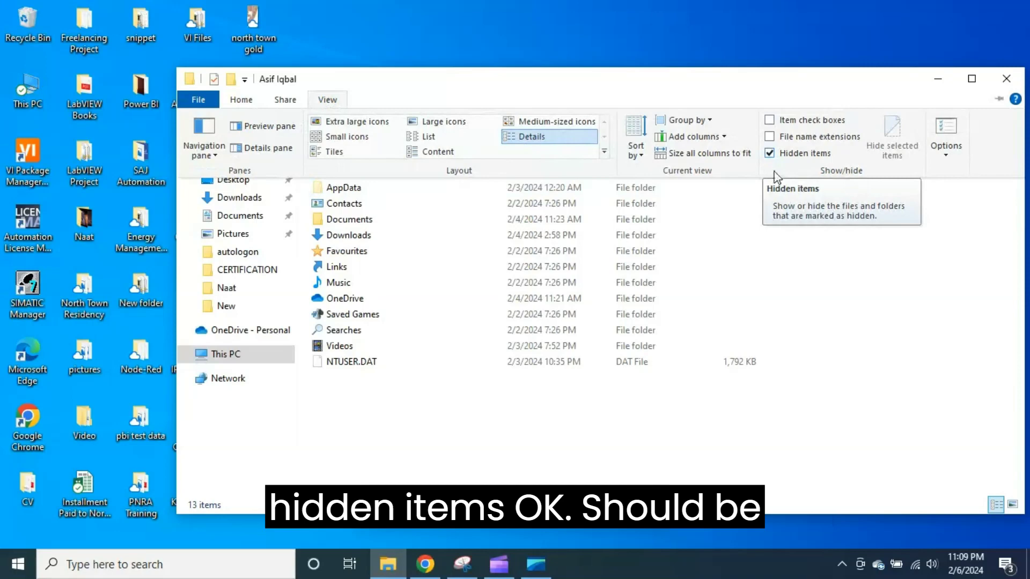
mouse_move(418, 380)
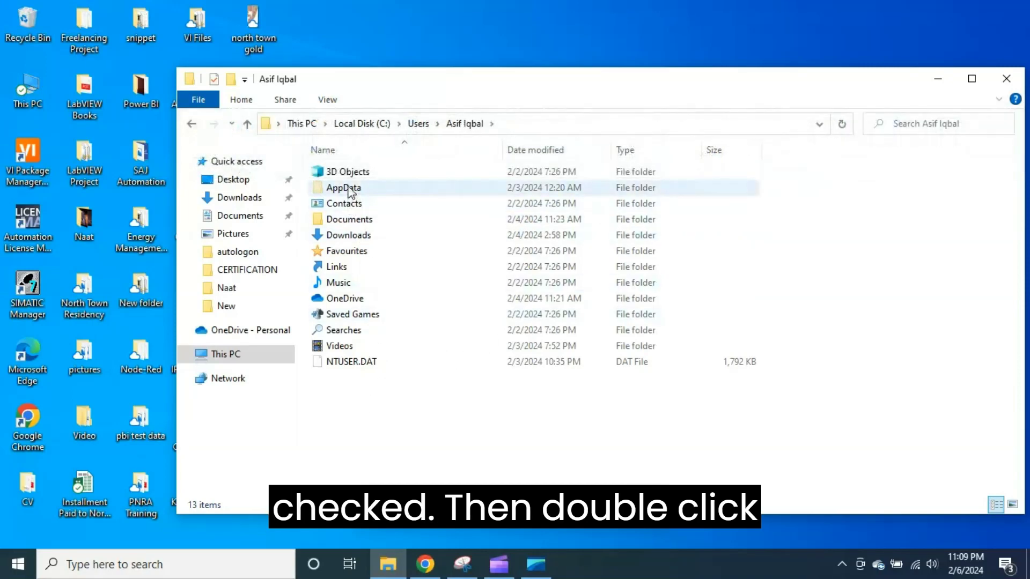
Drill down through AppData, Roaming, Microsoft into the Windows folder.
double_click(343, 186)
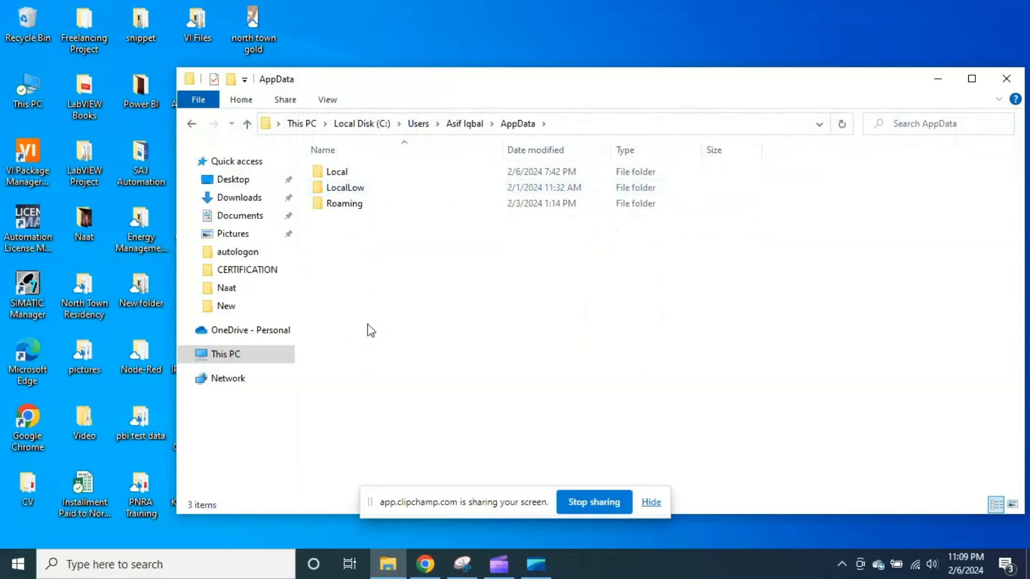
click(343, 203)
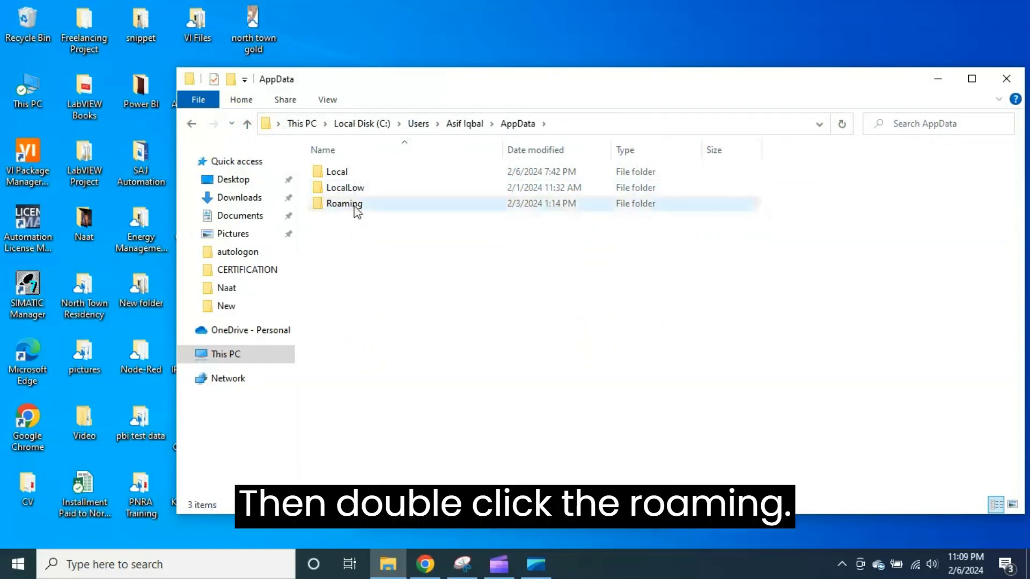
double_click(343, 202)
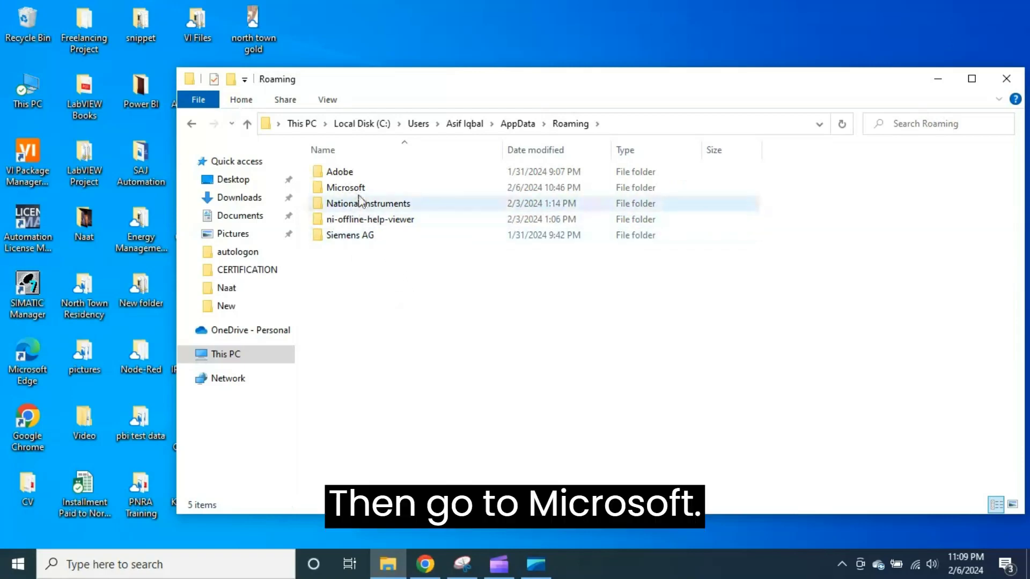
double_click(344, 187)
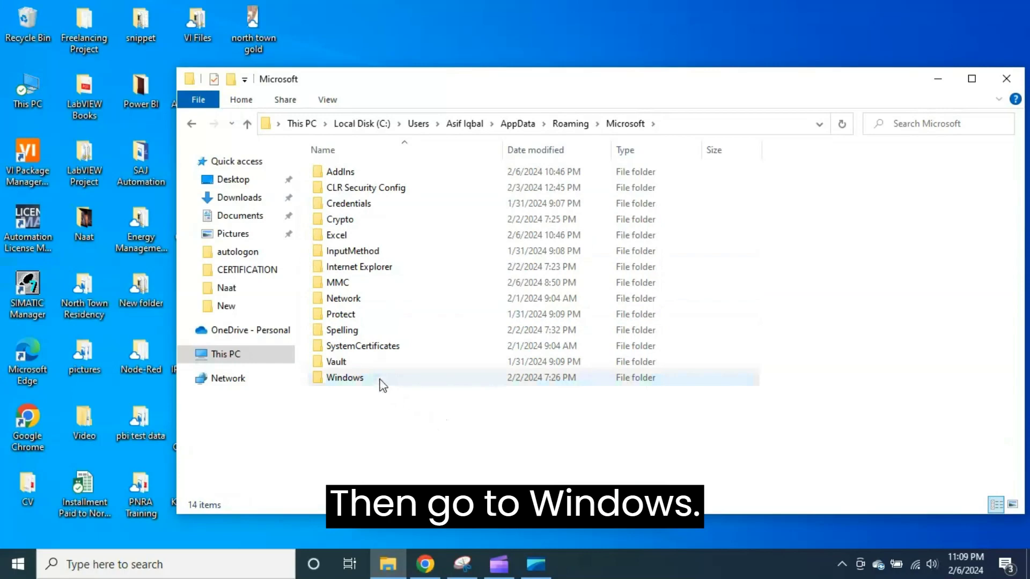
double_click(344, 376)
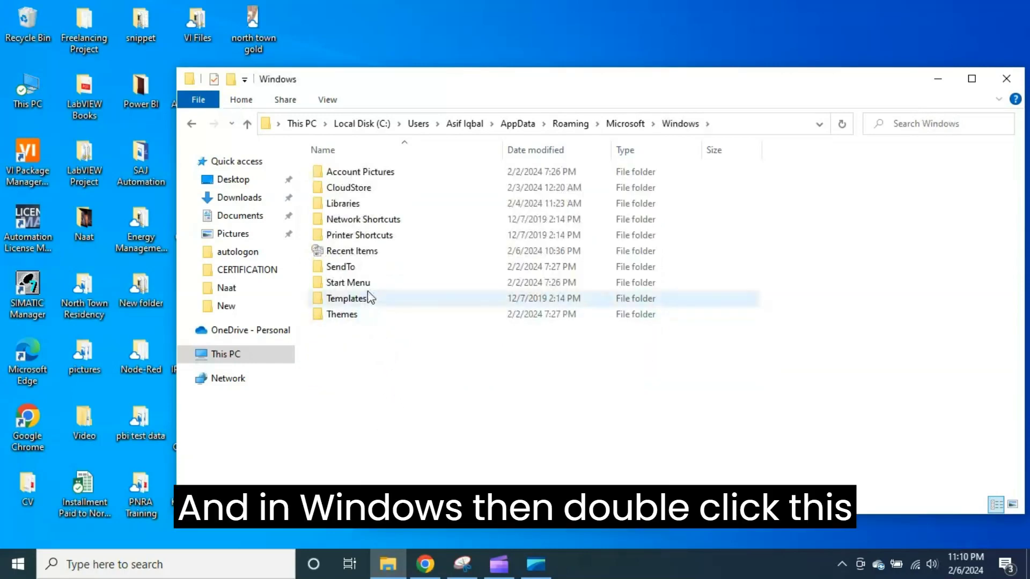
mouse_move(347, 282)
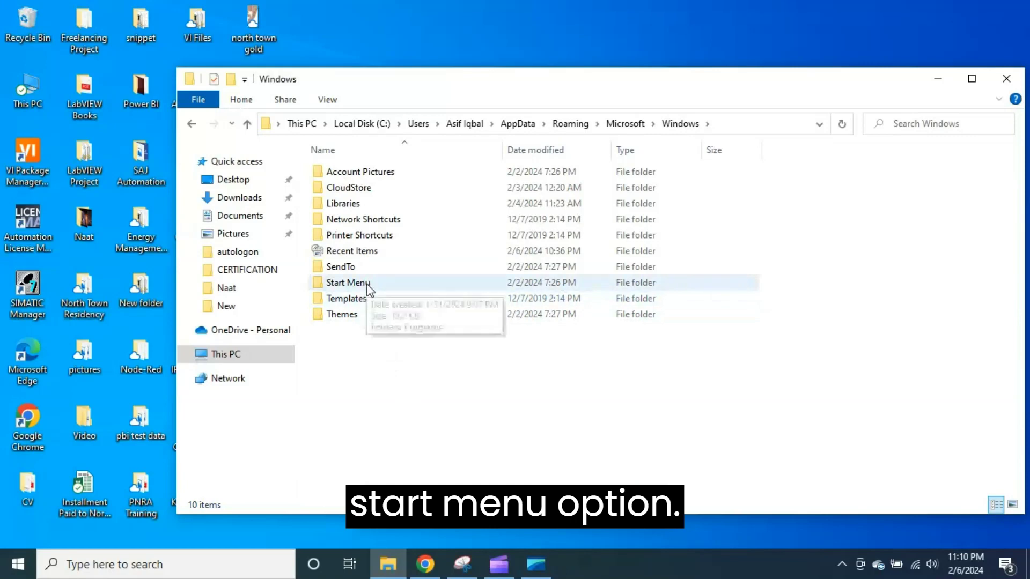
Continue through Start Menu and Programs into the empty Start-up folder.
double_click(348, 282)
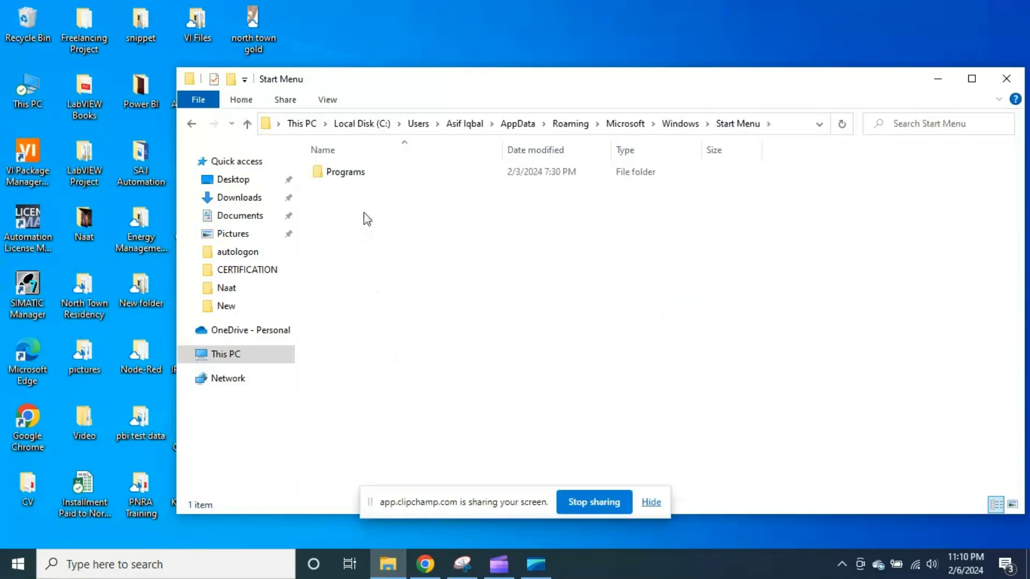
double_click(346, 171)
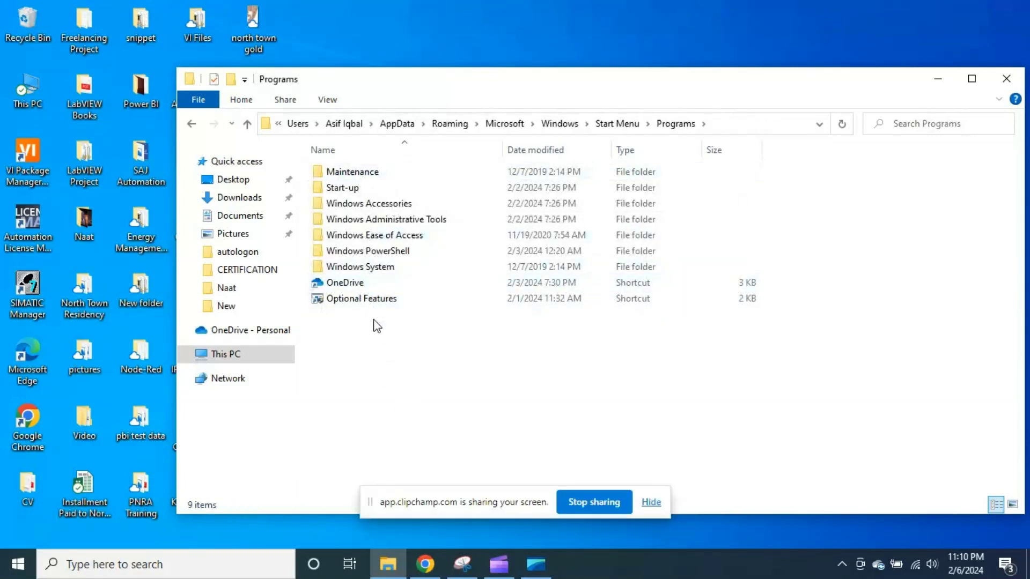
double_click(342, 187)
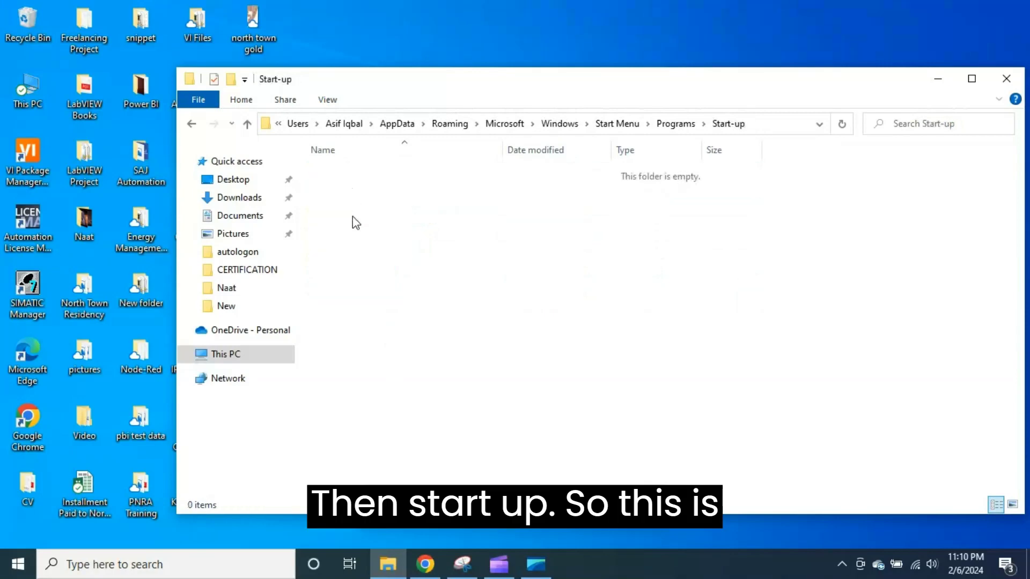
mouse_move(730, 200)
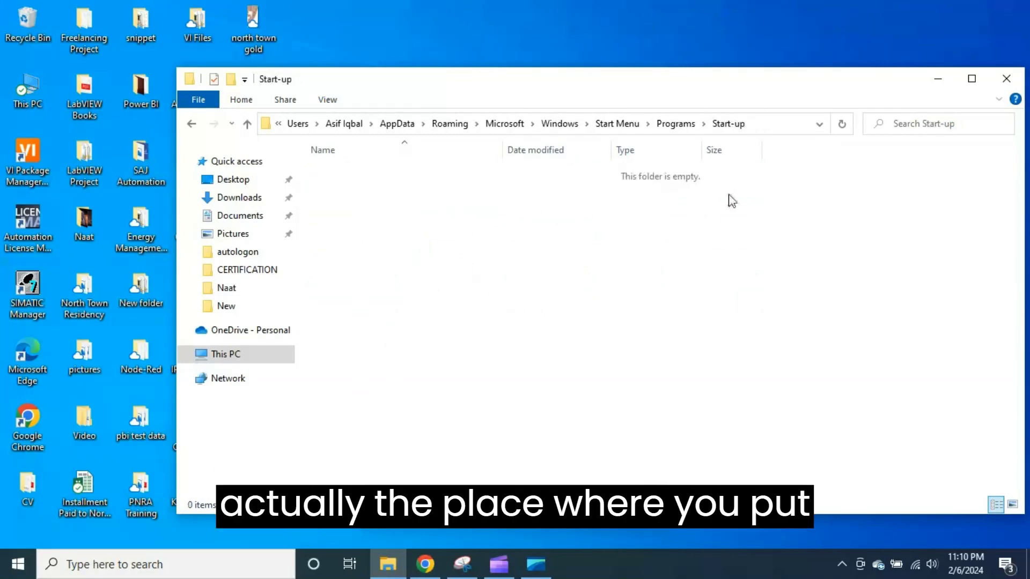
mouse_move(390, 236)
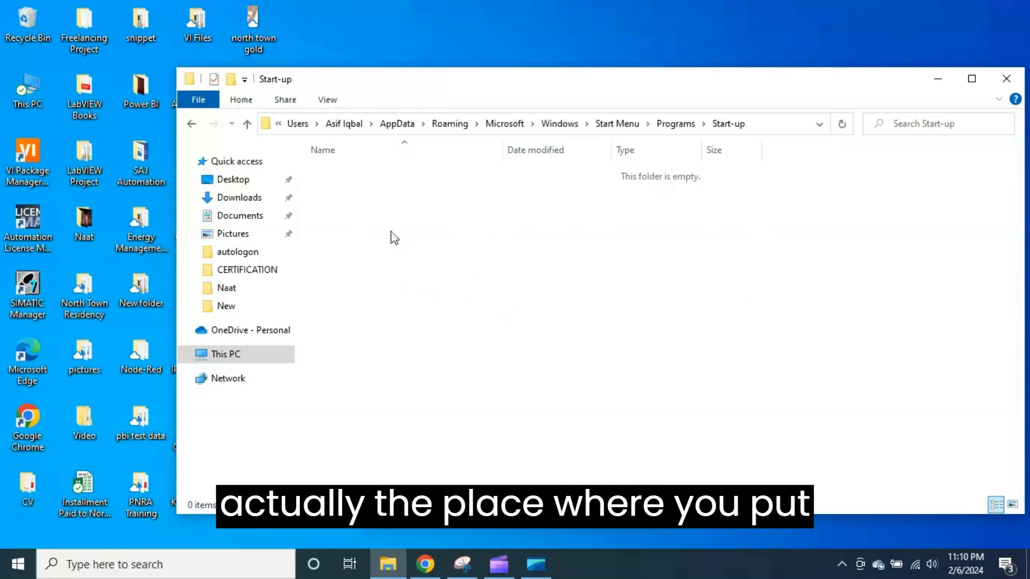
mouse_move(591, 348)
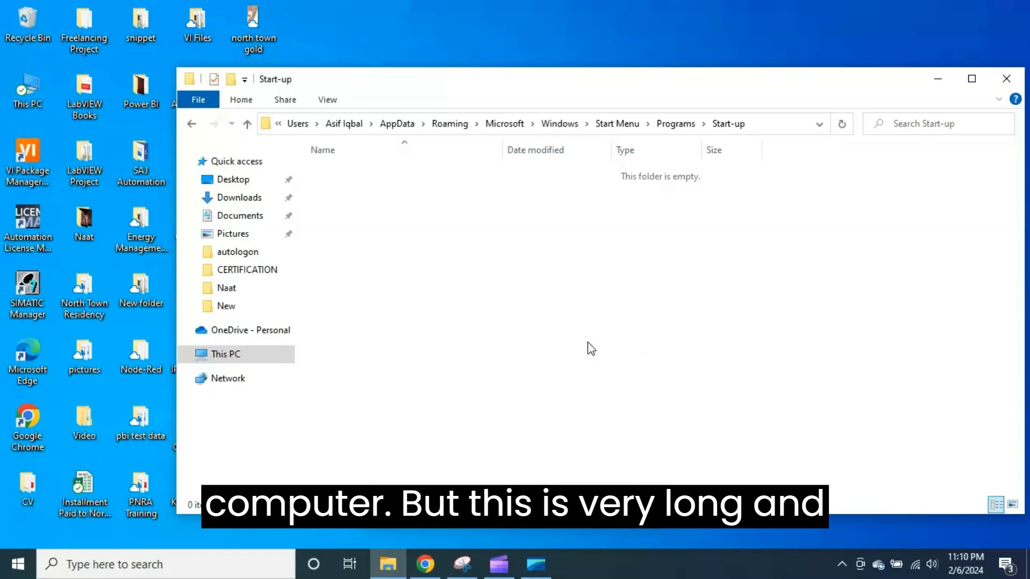
mouse_move(637, 141)
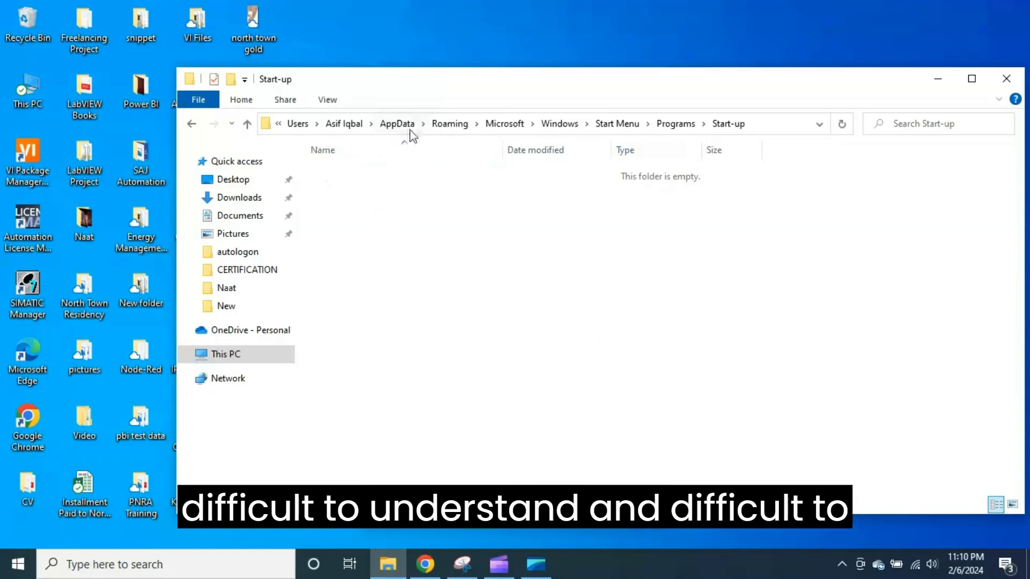
mouse_move(495, 321)
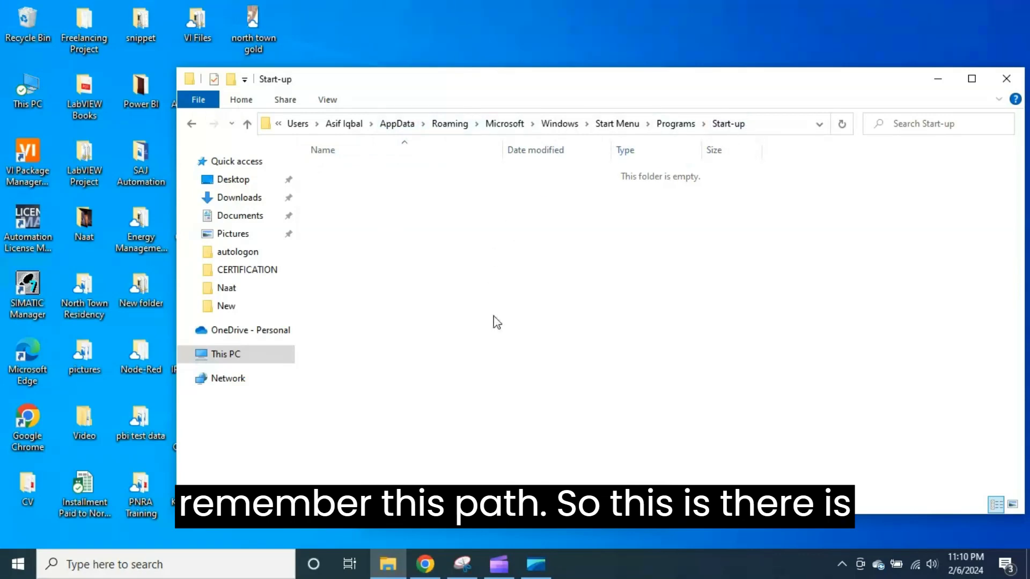
mouse_move(937, 78)
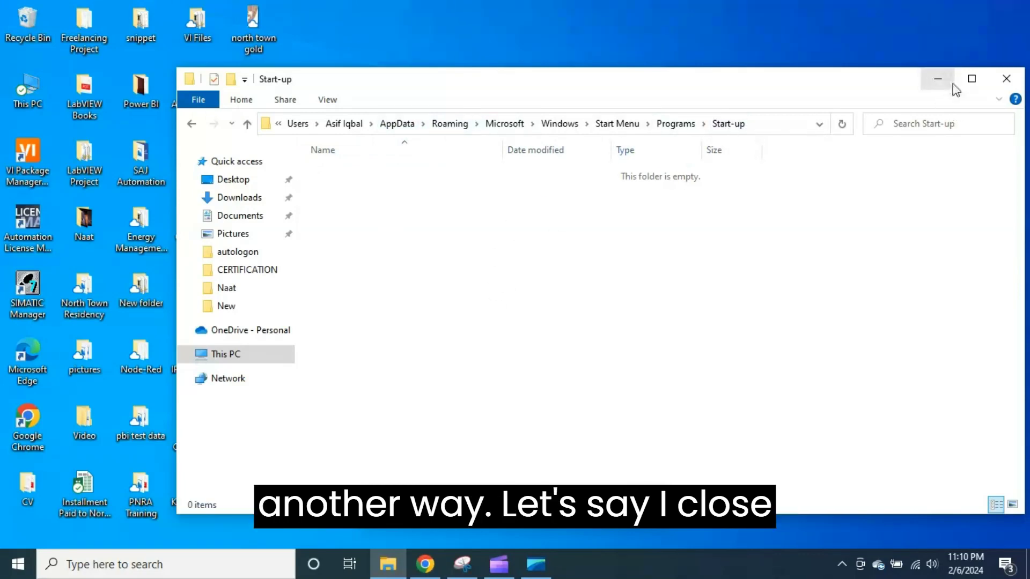
Close the Start-up folder window to return to the desktop.
click(1005, 78)
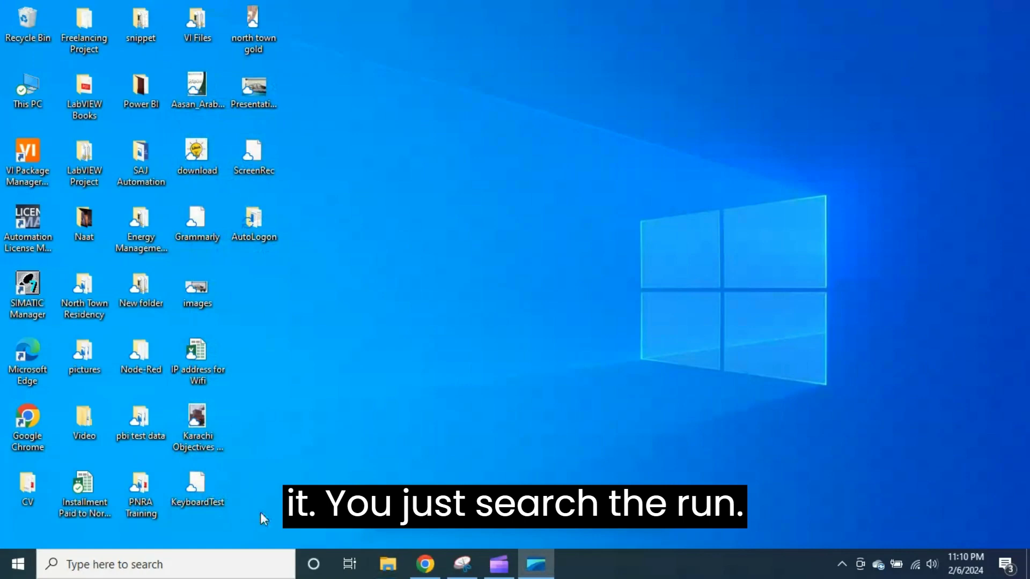
Launch Run from taskbar search and execute shell:startup to reopen the Start-up folder.
click(164, 563)
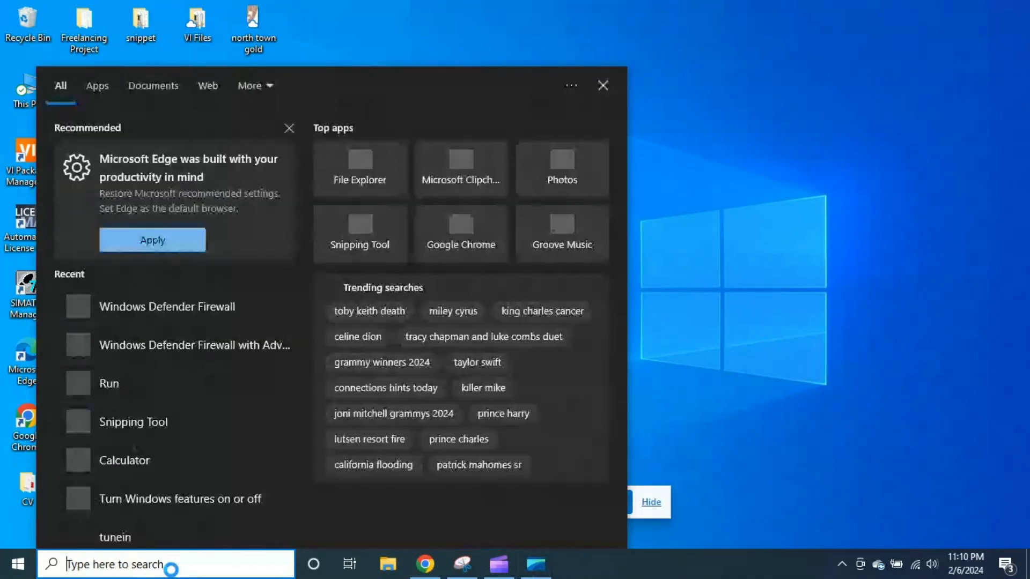
text(RU)
text(shell:startup)
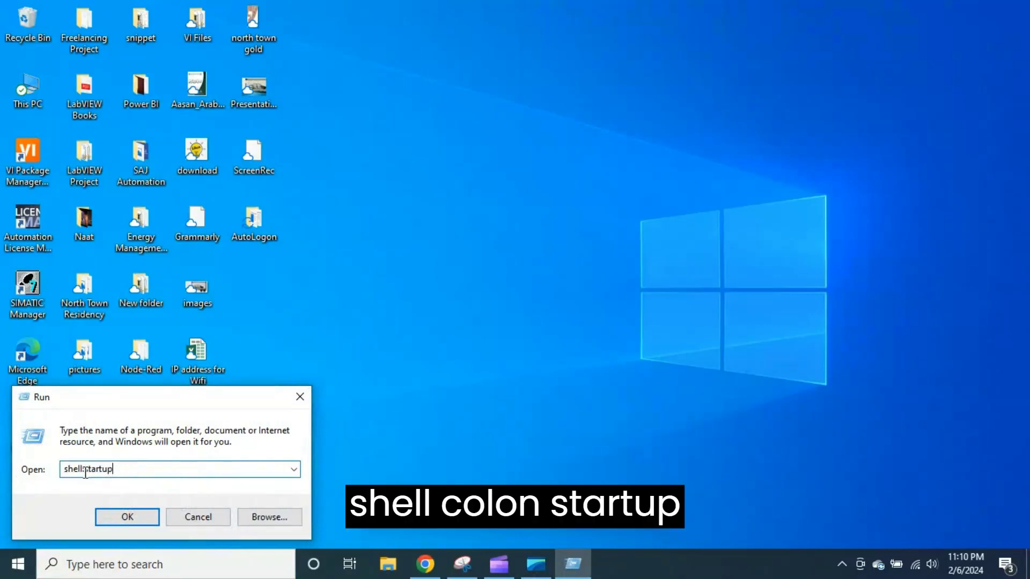
triple_click(179, 469)
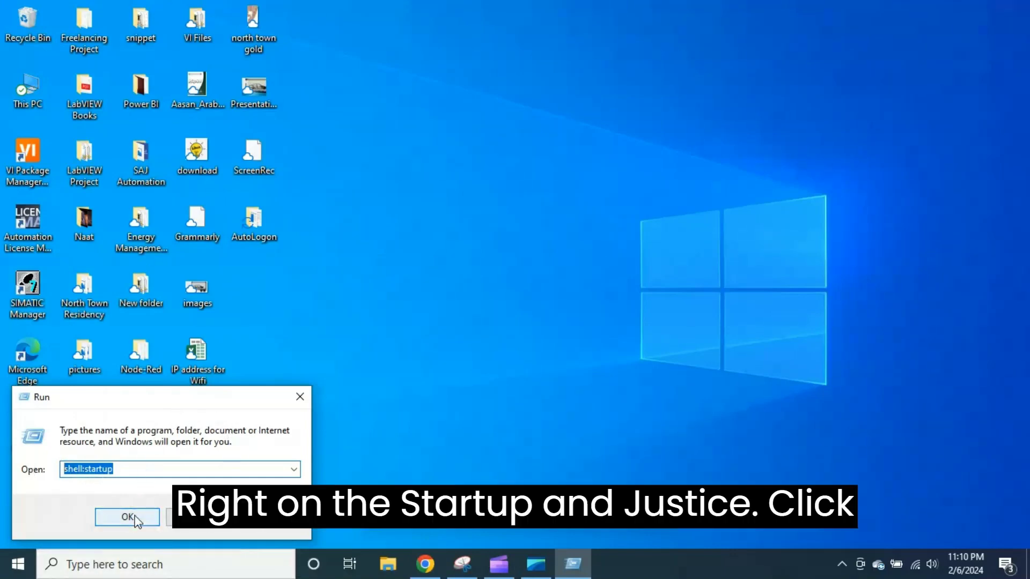
click(126, 517)
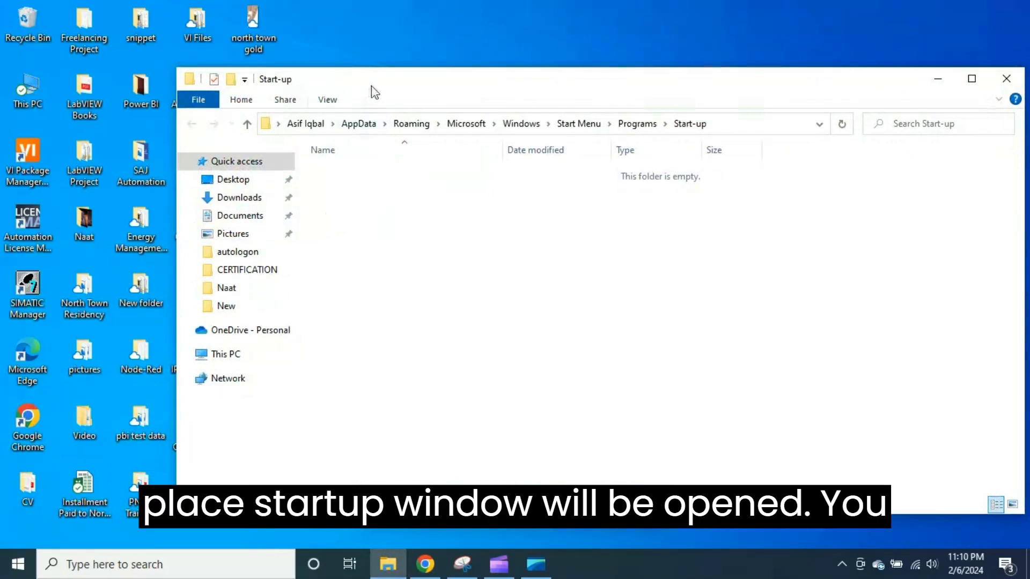
mouse_move(408, 323)
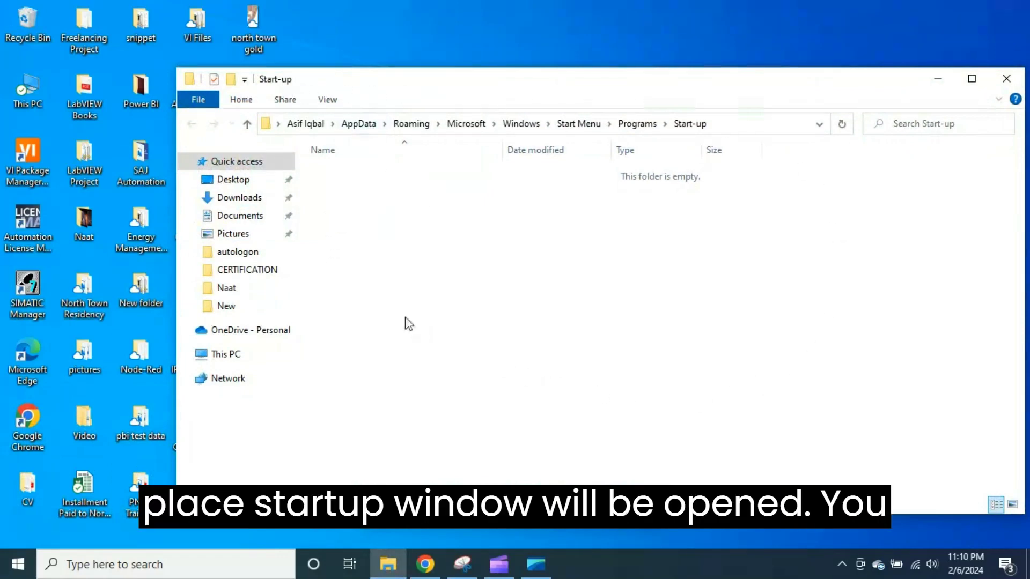
mouse_move(732, 248)
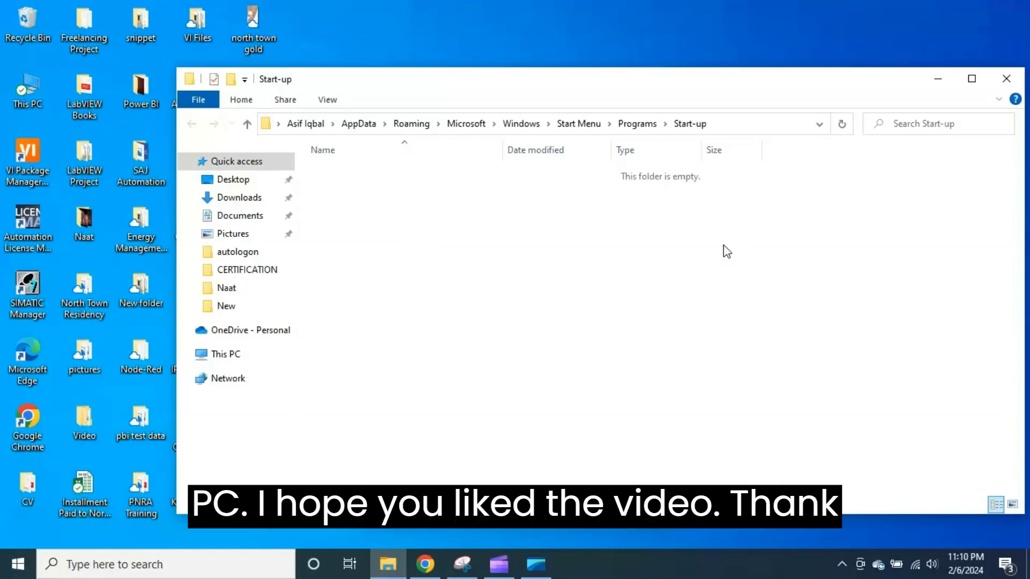
mouse_move(722, 251)
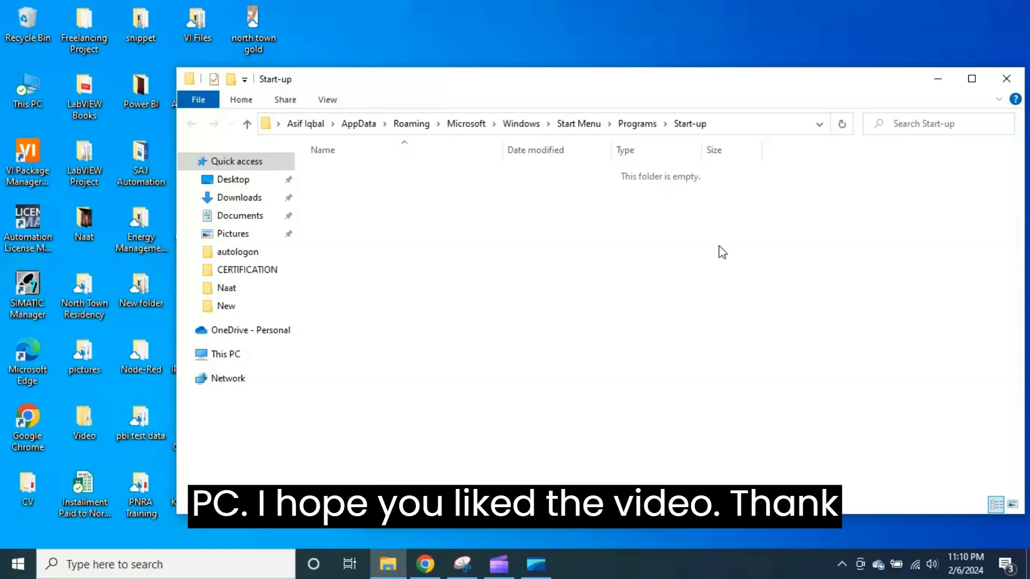